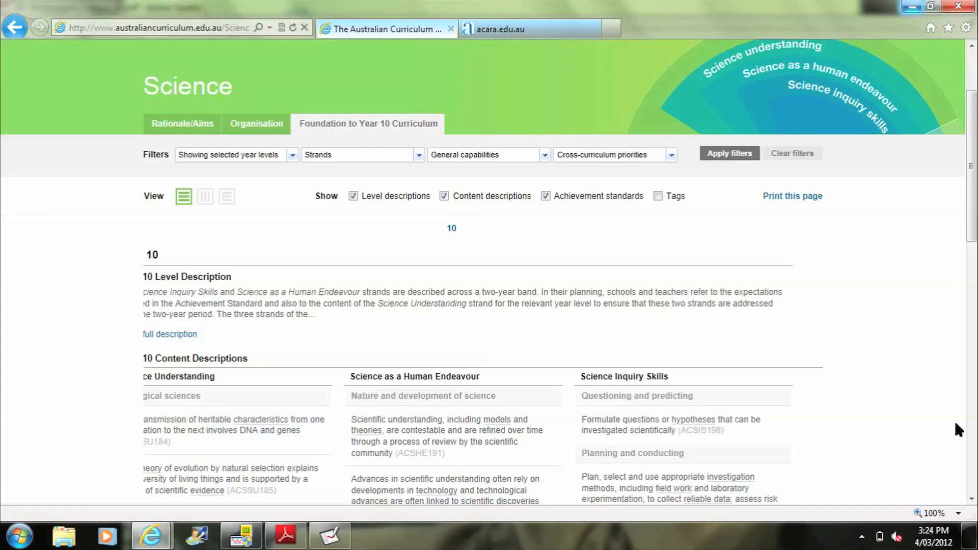
Step: Scroll the Year 10 Science page down to the ACSIS200 Science Inquiry Skills description
{"action": "scroll", "scroll_direction": "down", "scroll_amount": 3}
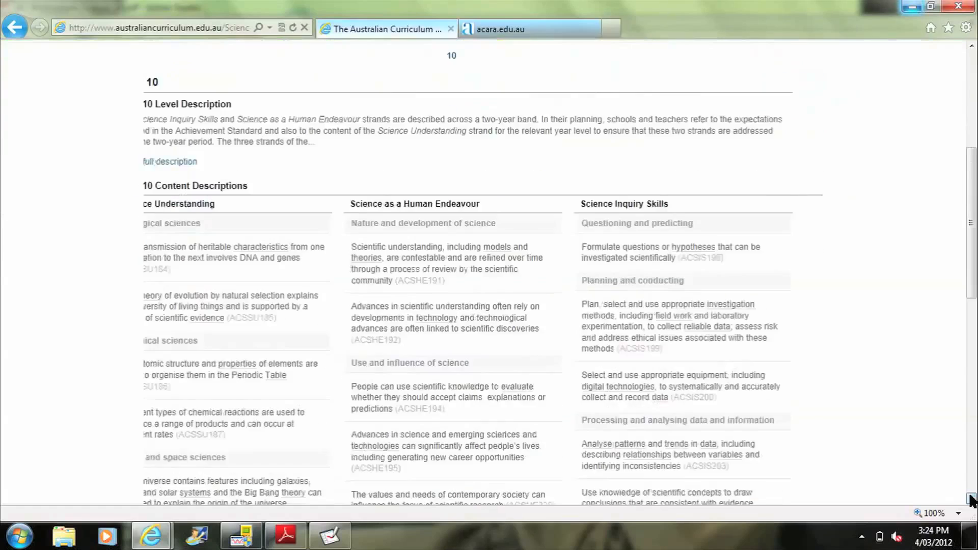
{"action": "scroll", "scroll_direction": "down", "scroll_amount": 3}
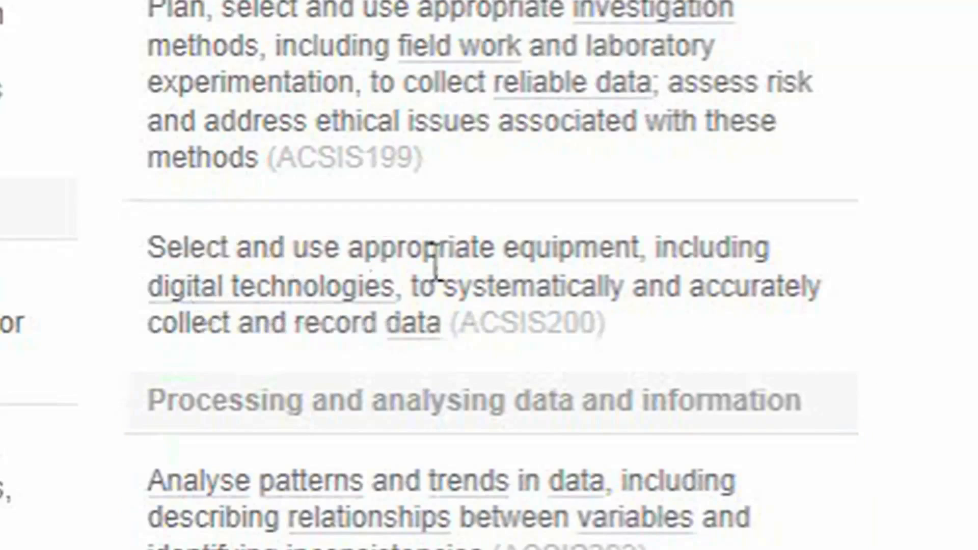
{"action": "mouse_move", "coordinate": [345, 347]}
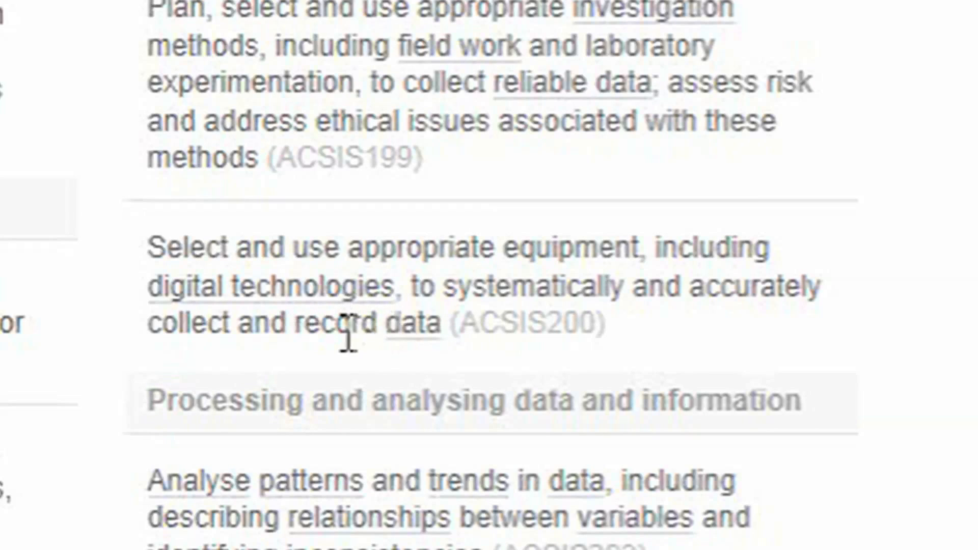
{"action": "mouse_move", "coordinate": [429, 370]}
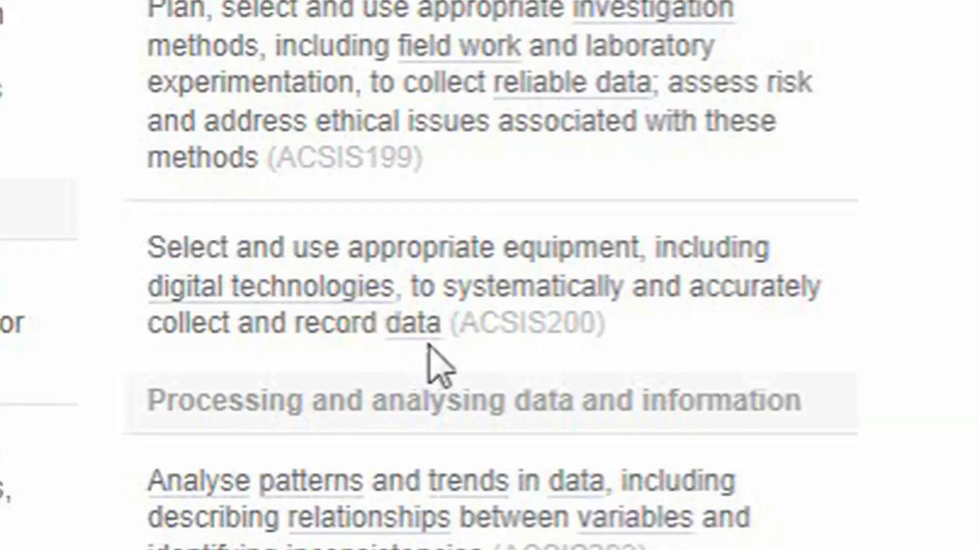
{"action": "mouse_move", "coordinate": [529, 331]}
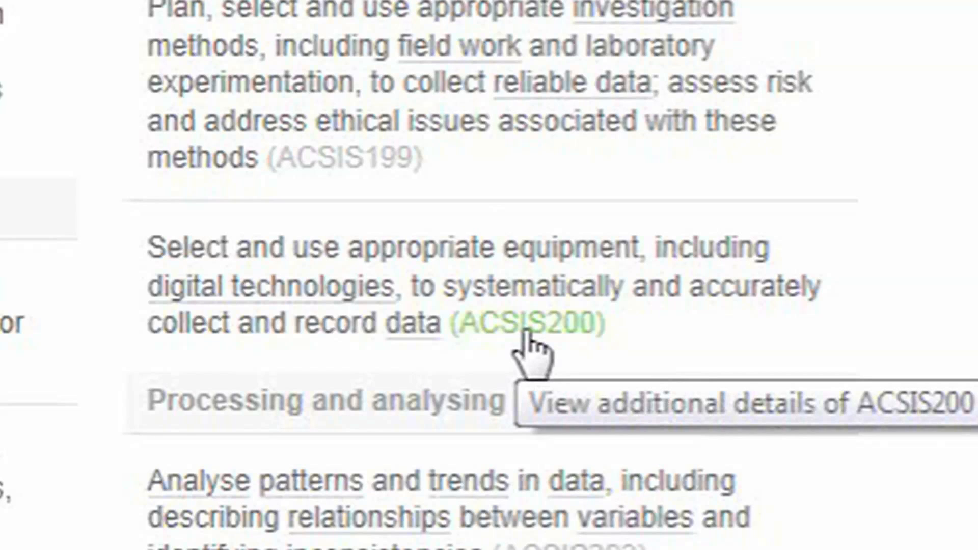
{"action": "left_click", "coordinate": [527, 324]}
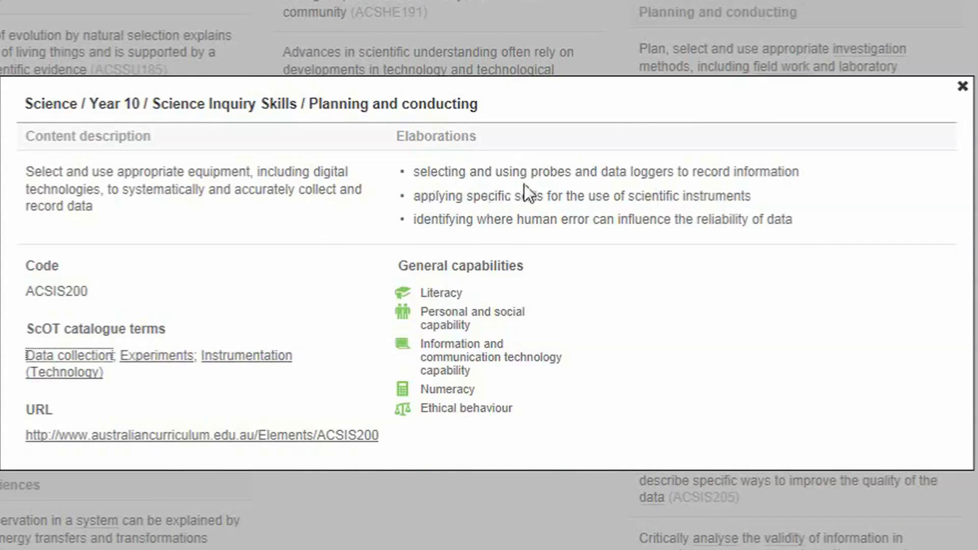
{"action": "mouse_move", "coordinate": [809, 191]}
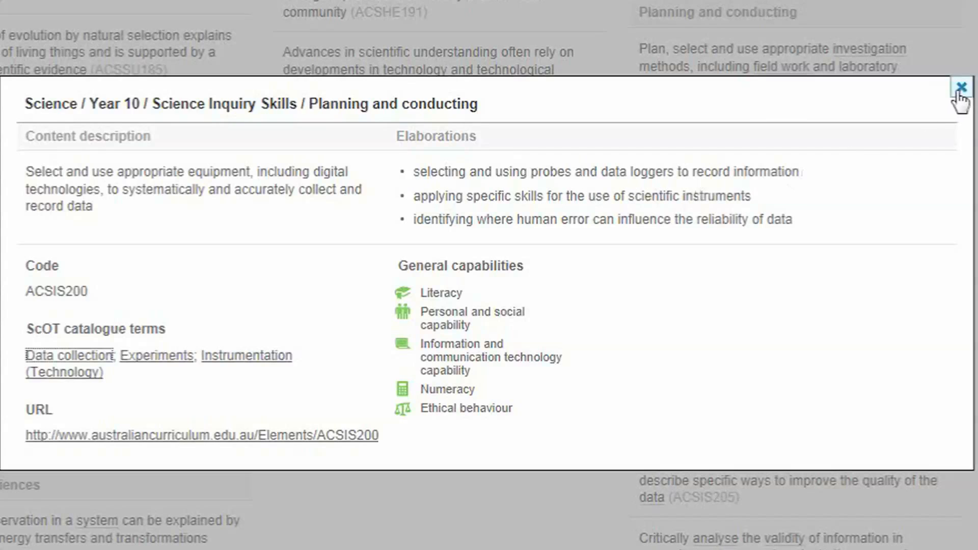
{"action": "mouse_move", "coordinate": [962, 87]}
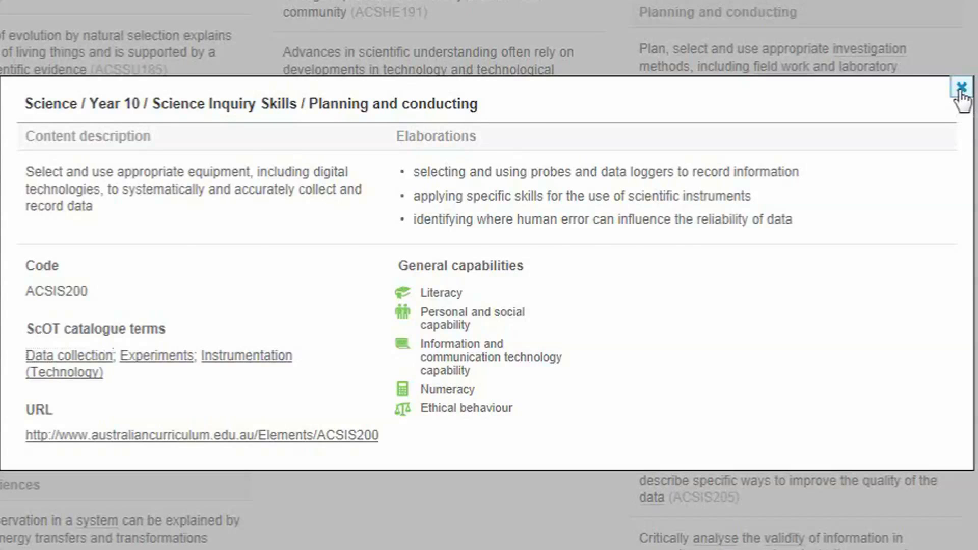
{"action": "left_click", "coordinate": [959, 87]}
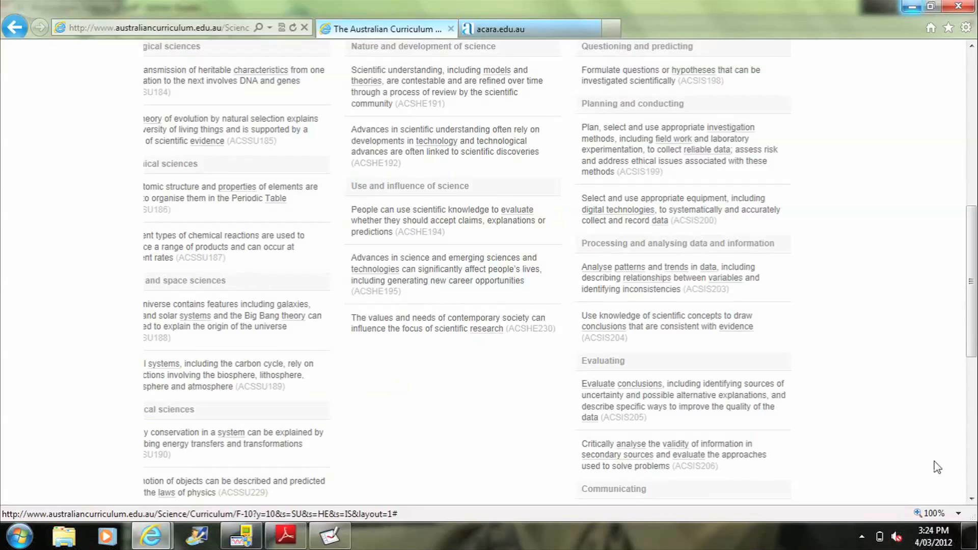
{"action": "mouse_move", "coordinate": [974, 499]}
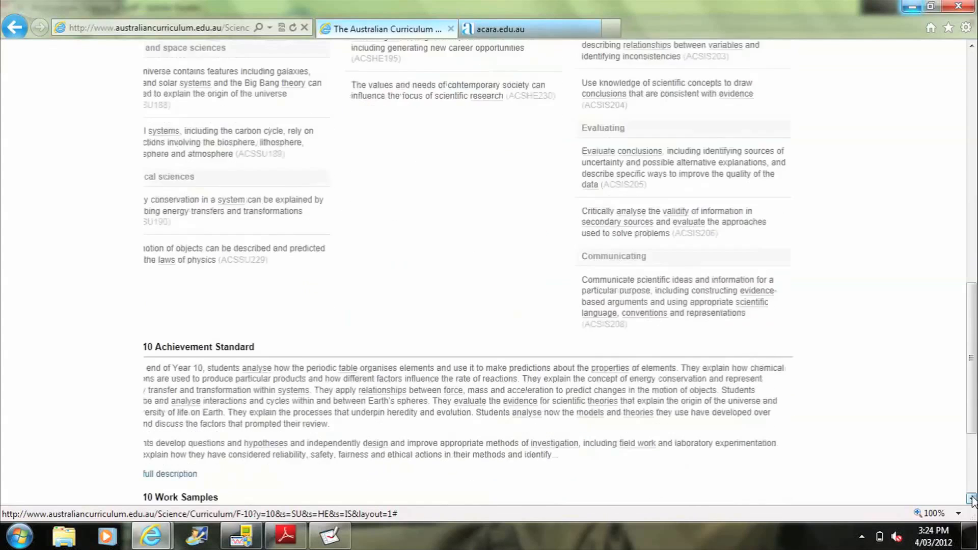
Step: Scroll down to the Year 10 Achievement Standard and Work Samples with the Science Portfolio link
{"action": "scroll", "scroll_direction": "down", "scroll_amount": 3}
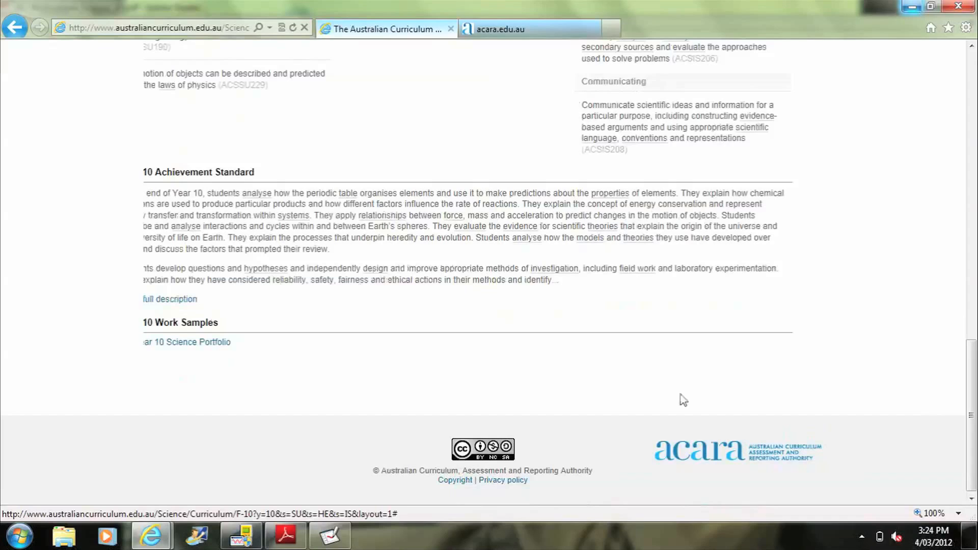
{"action": "mouse_move", "coordinate": [200, 344]}
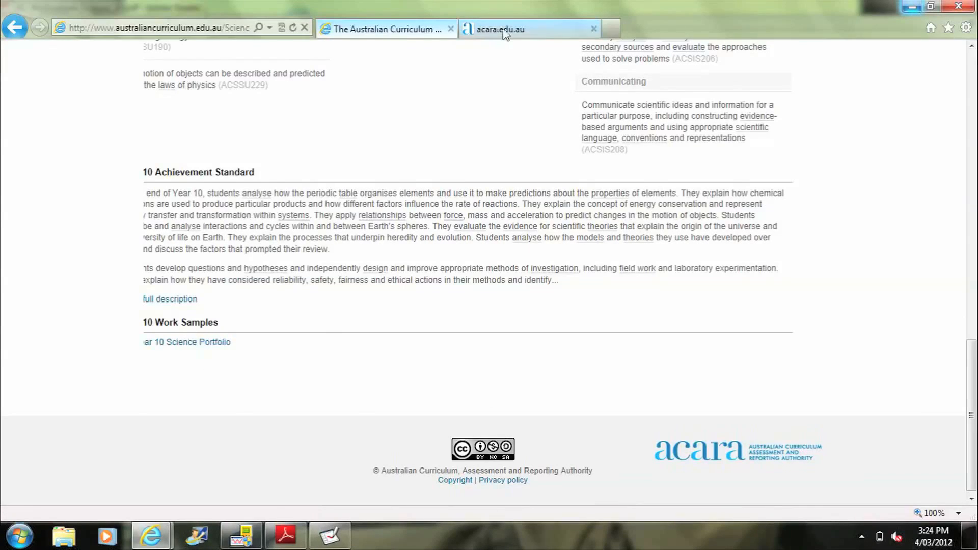
Step: Switch to the Year 10 Science portfolio PDF and scroll toward Work sample 8
{"action": "left_click", "coordinate": [187, 341]}
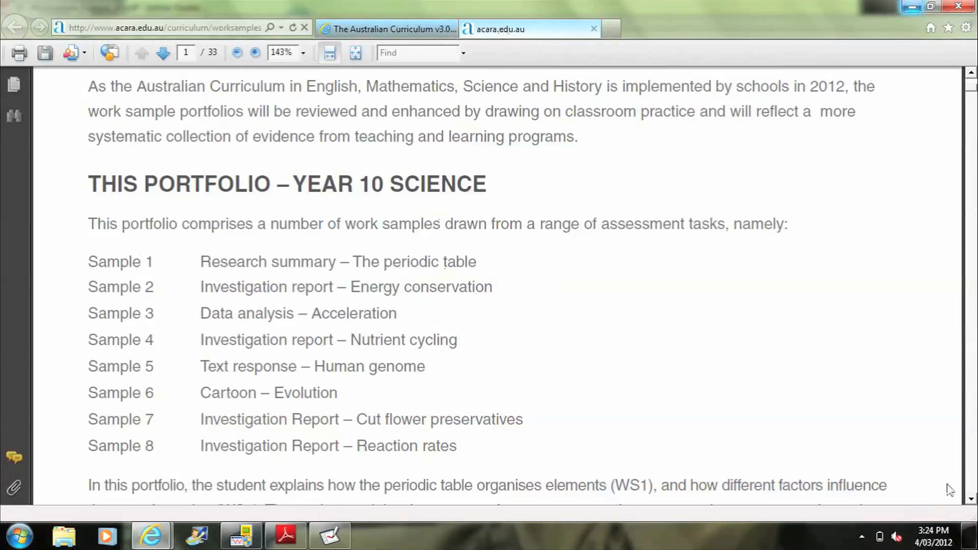
{"action": "mouse_move", "coordinate": [971, 504]}
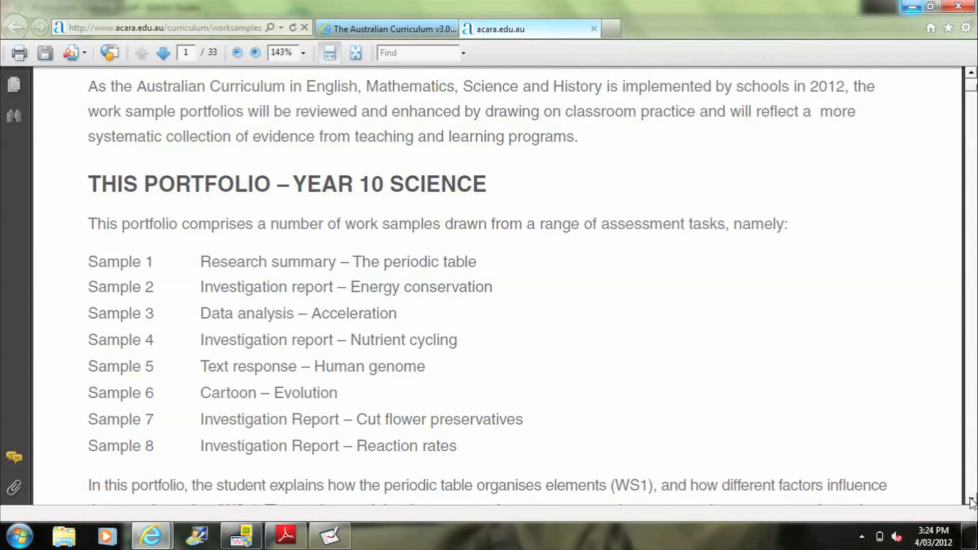
{"action": "scroll", "scroll_direction": "down", "scroll_amount": 3}
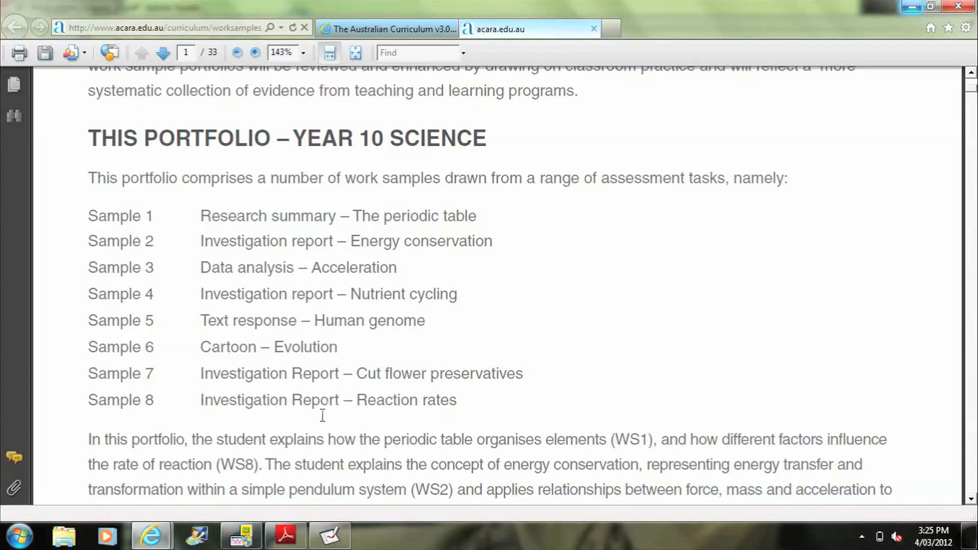
{"action": "mouse_move", "coordinate": [413, 417]}
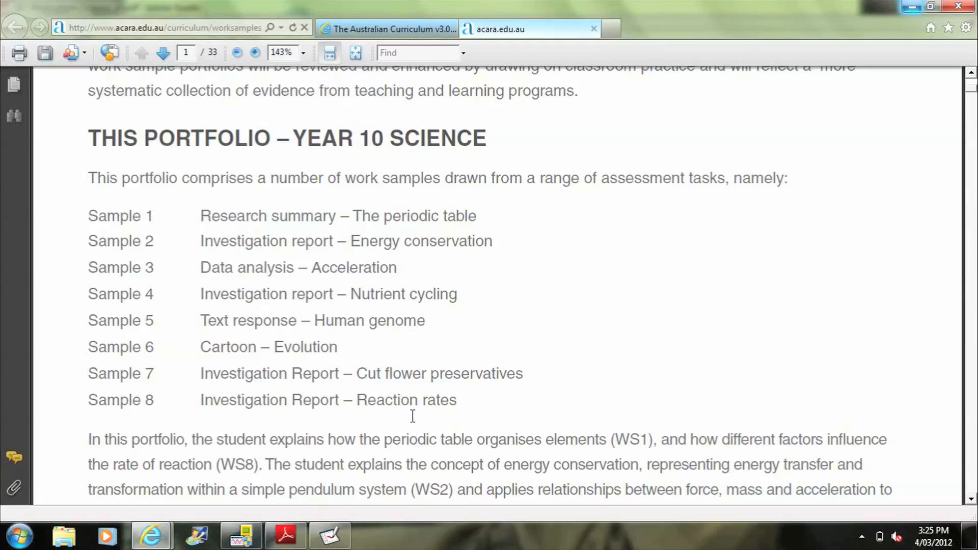
{"action": "mouse_move", "coordinate": [681, 448]}
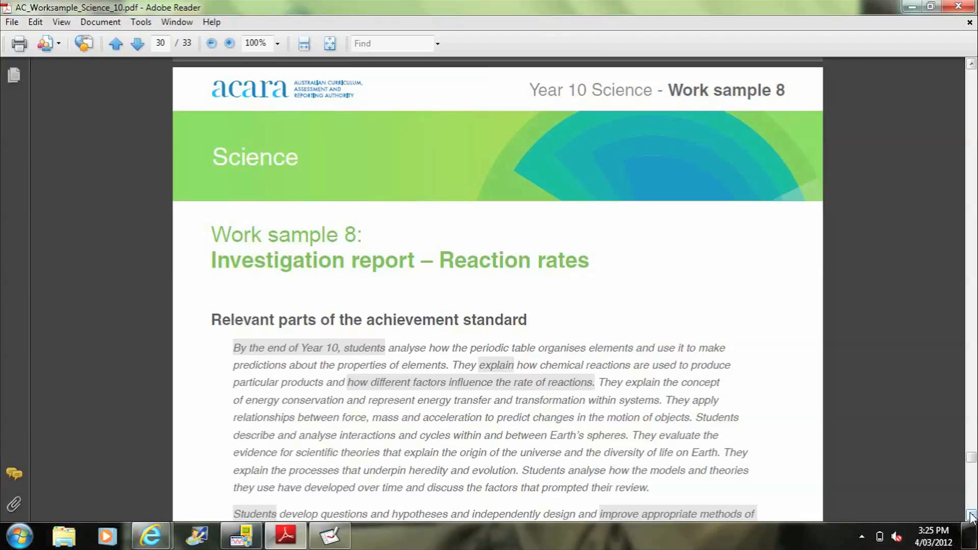
{"action": "scroll", "scroll_direction": "down", "scroll_amount": 3}
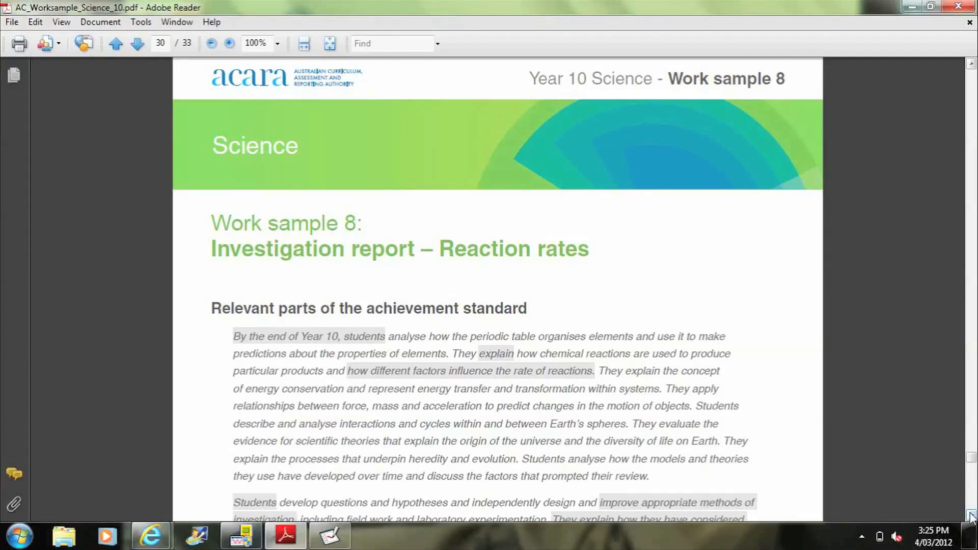
{"action": "scroll", "scroll_direction": "down", "scroll_amount": 3}
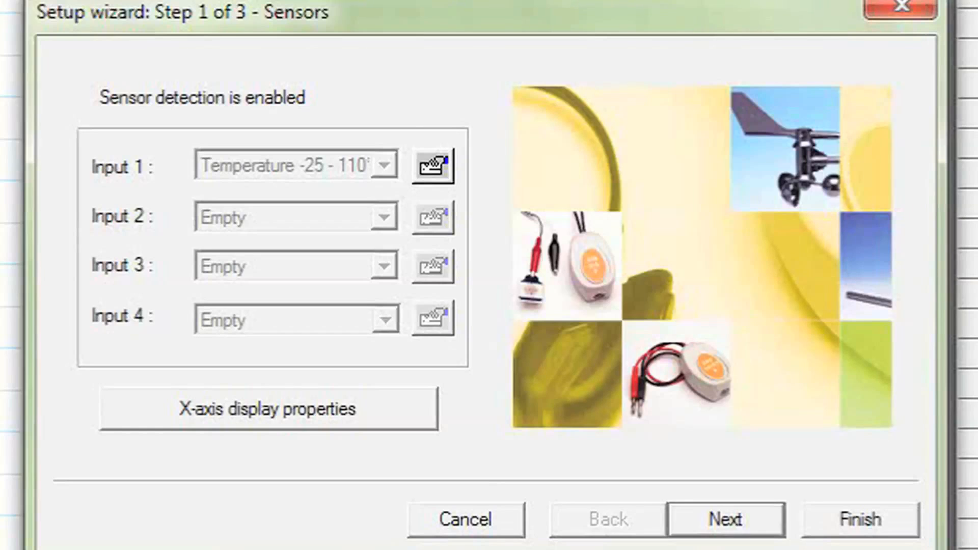
Step: Set logging to 10 samples per second with a 03:20 recording time and finish setup
{"action": "left_click", "coordinate": [726, 520]}
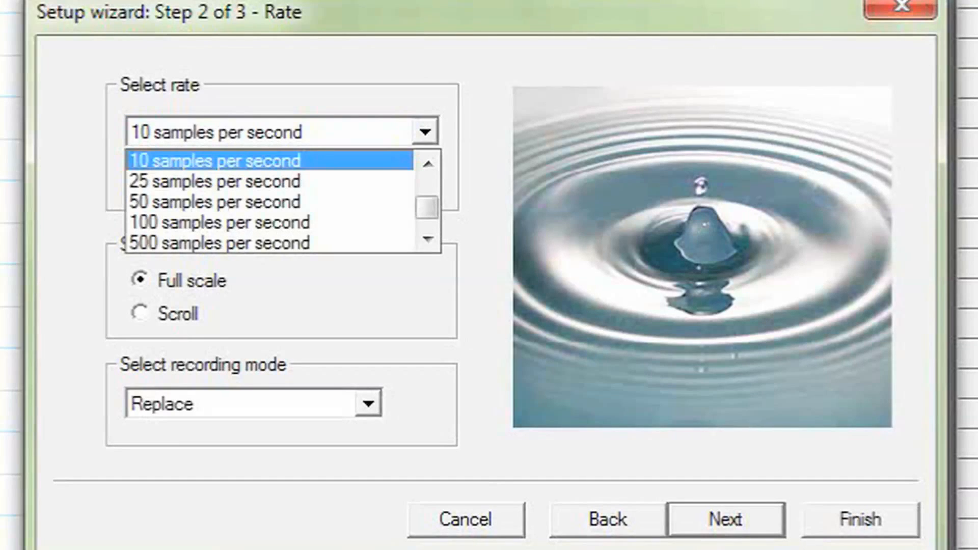
{"action": "left_click", "coordinate": [427, 239]}
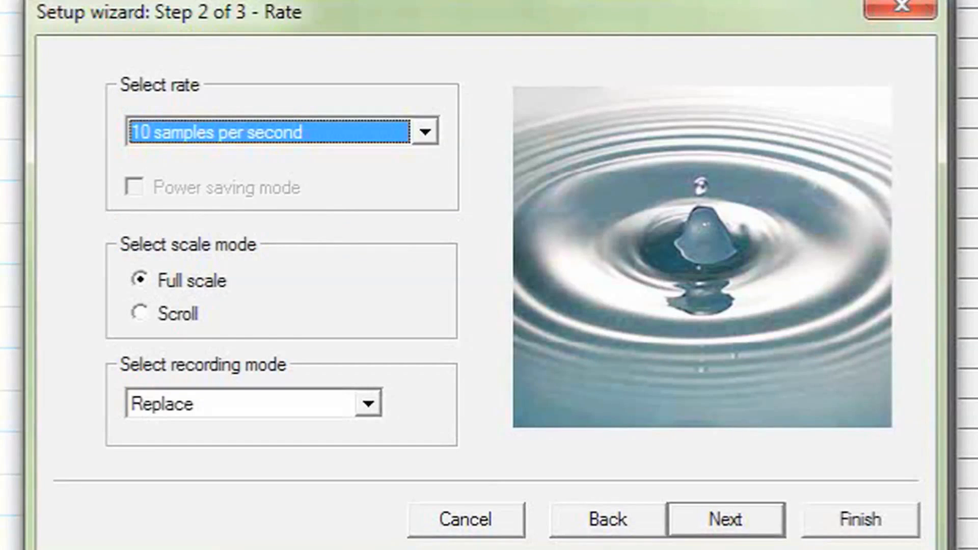
{"action": "left_click", "coordinate": [725, 519]}
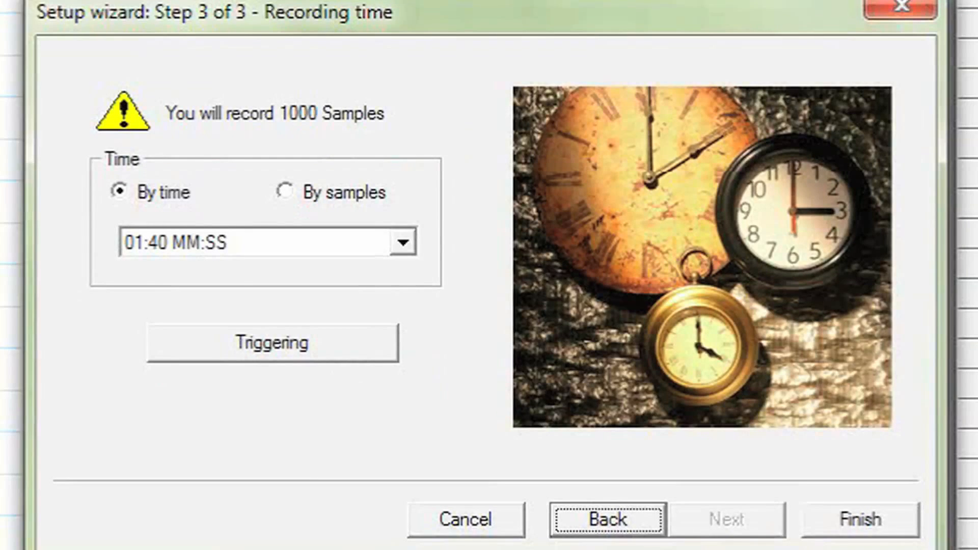
{"action": "left_click", "coordinate": [405, 242]}
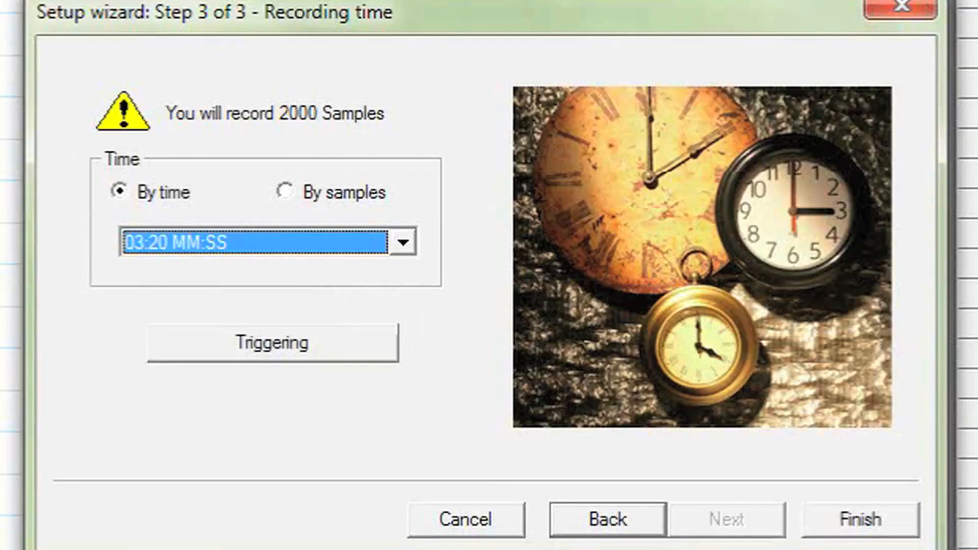
{"action": "left_click", "coordinate": [861, 520]}
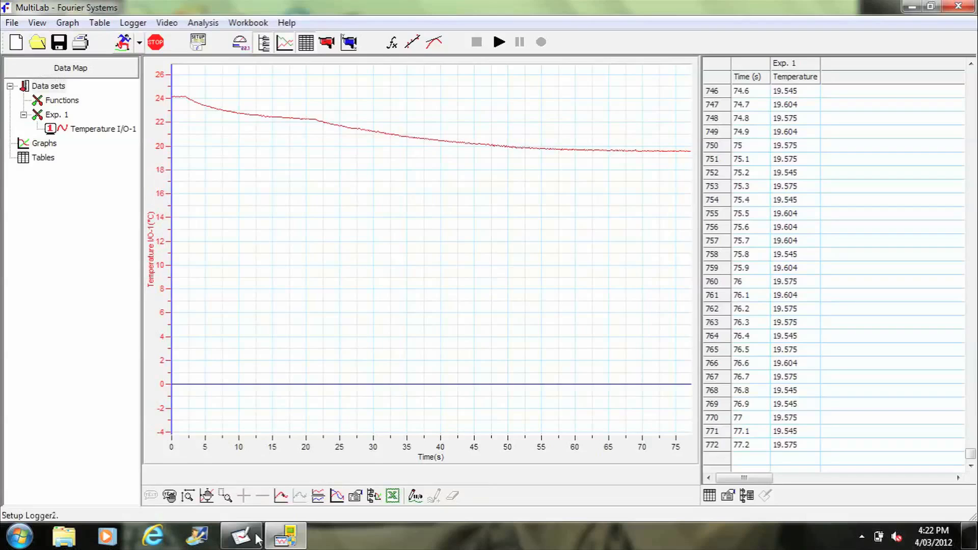
{"action": "left_click", "coordinate": [498, 41]}
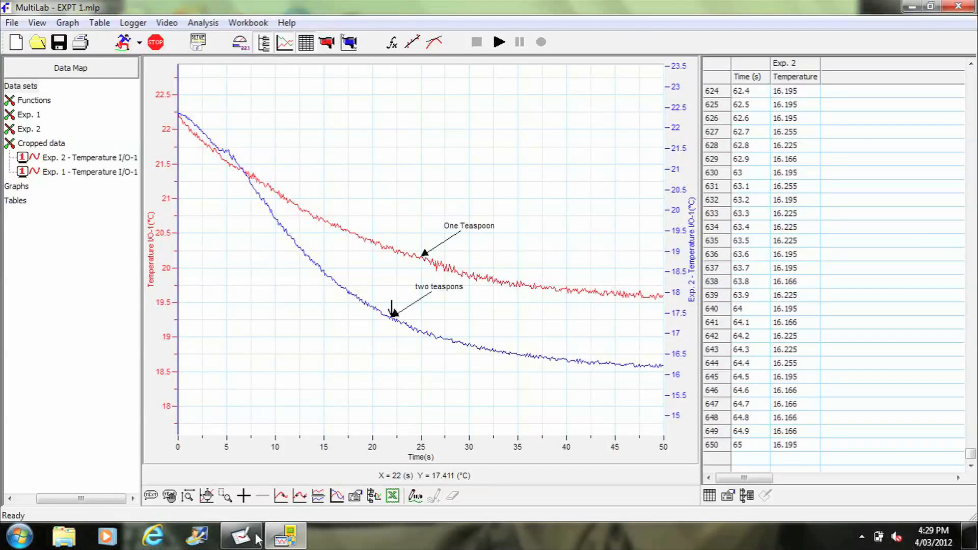
Step: Activate the Move annotation tool on the graph toolbar
{"action": "left_click", "coordinate": [170, 496]}
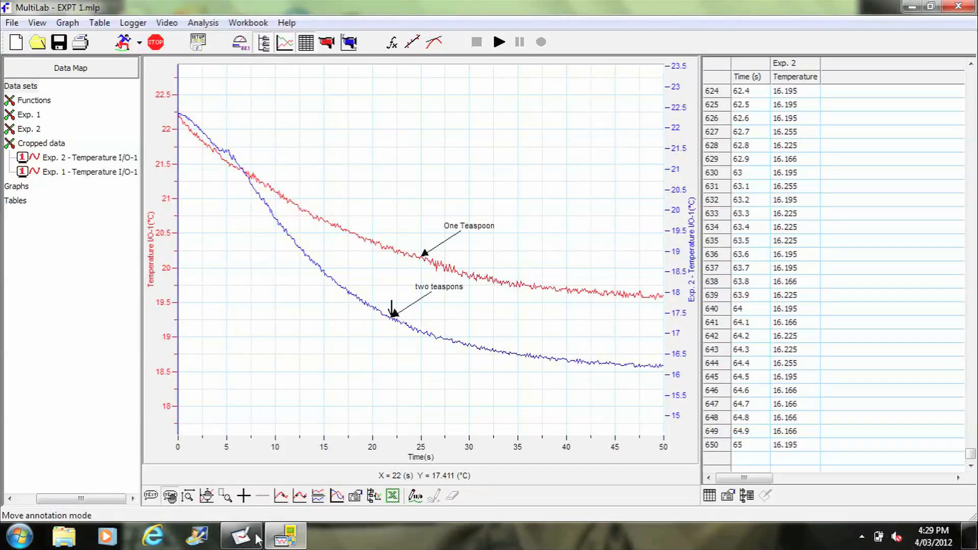